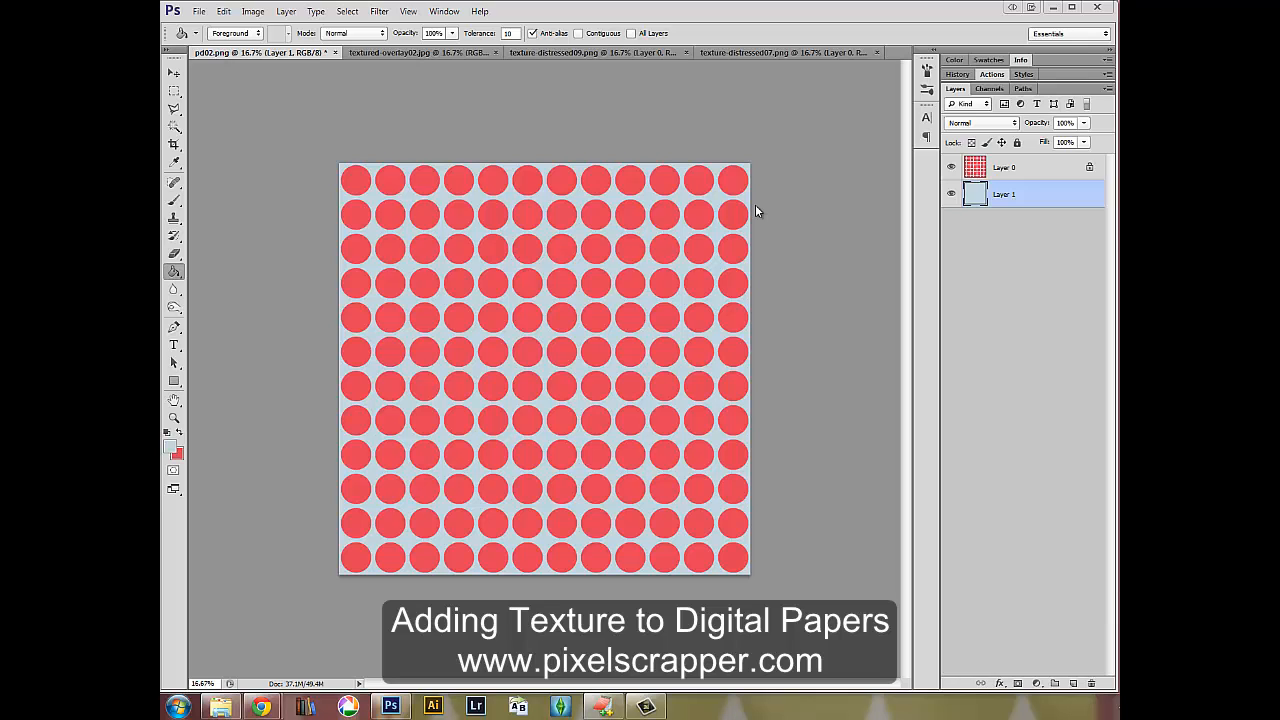
mouse_move(756, 280)
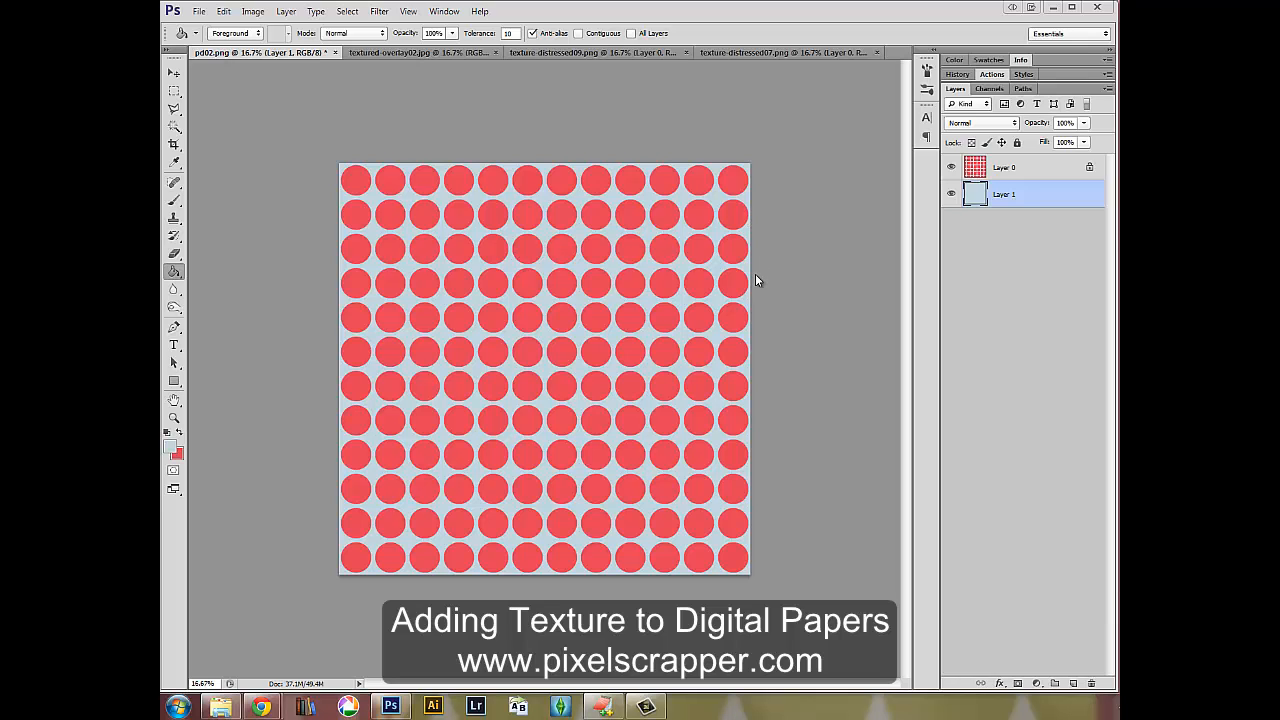
mouse_move(630, 280)
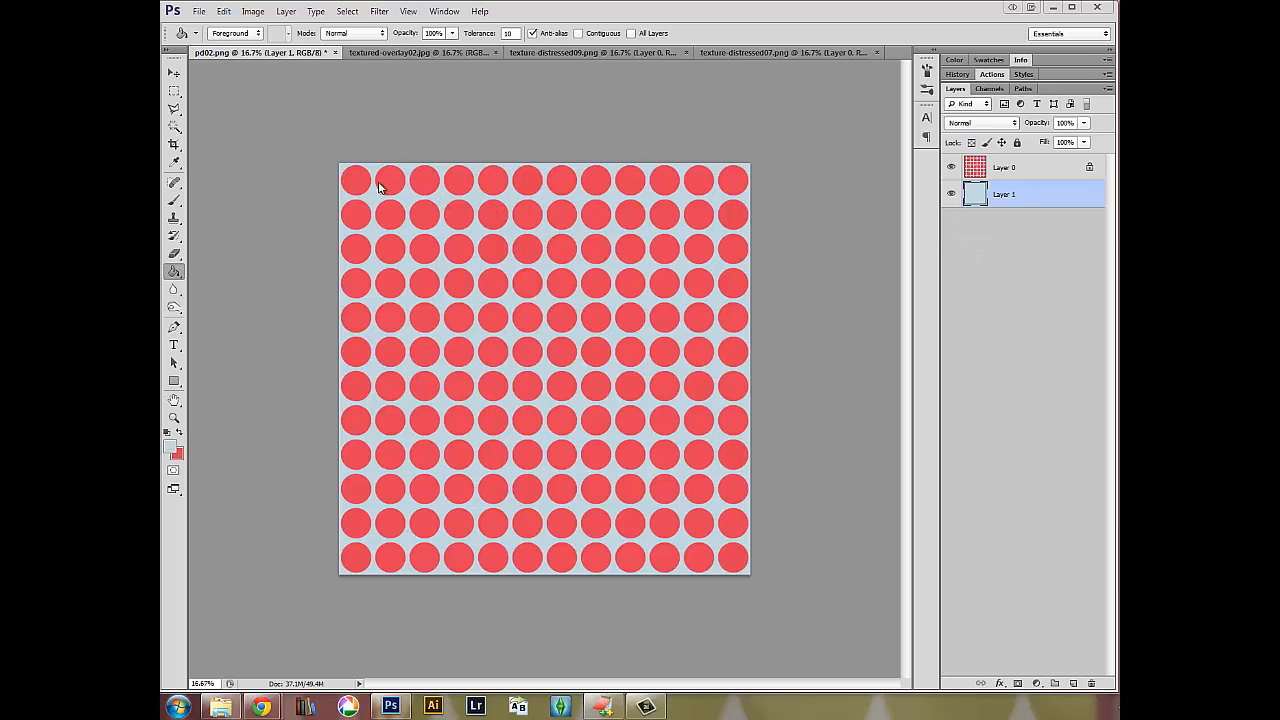
mouse_move(570, 264)
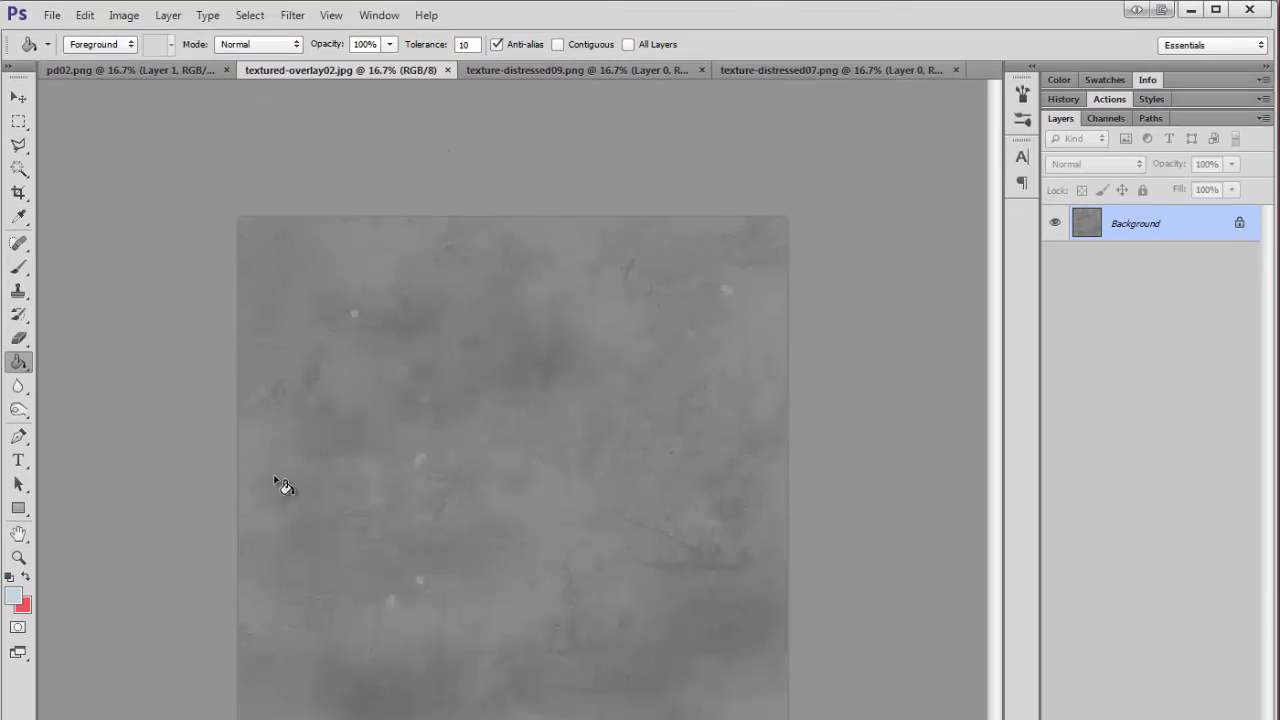
mouse_move(576, 572)
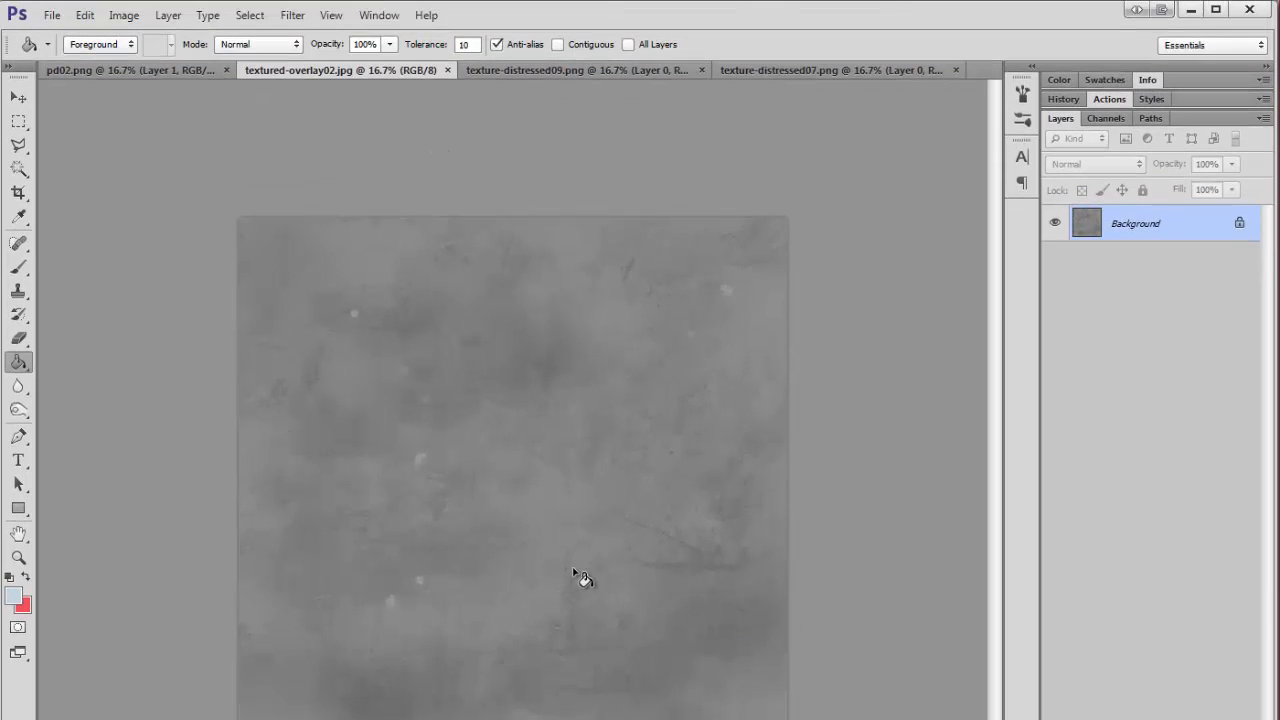
Step: Copy the whole paper texture image and paste it into pd02.png as a new top layer
key(ctrl+a)
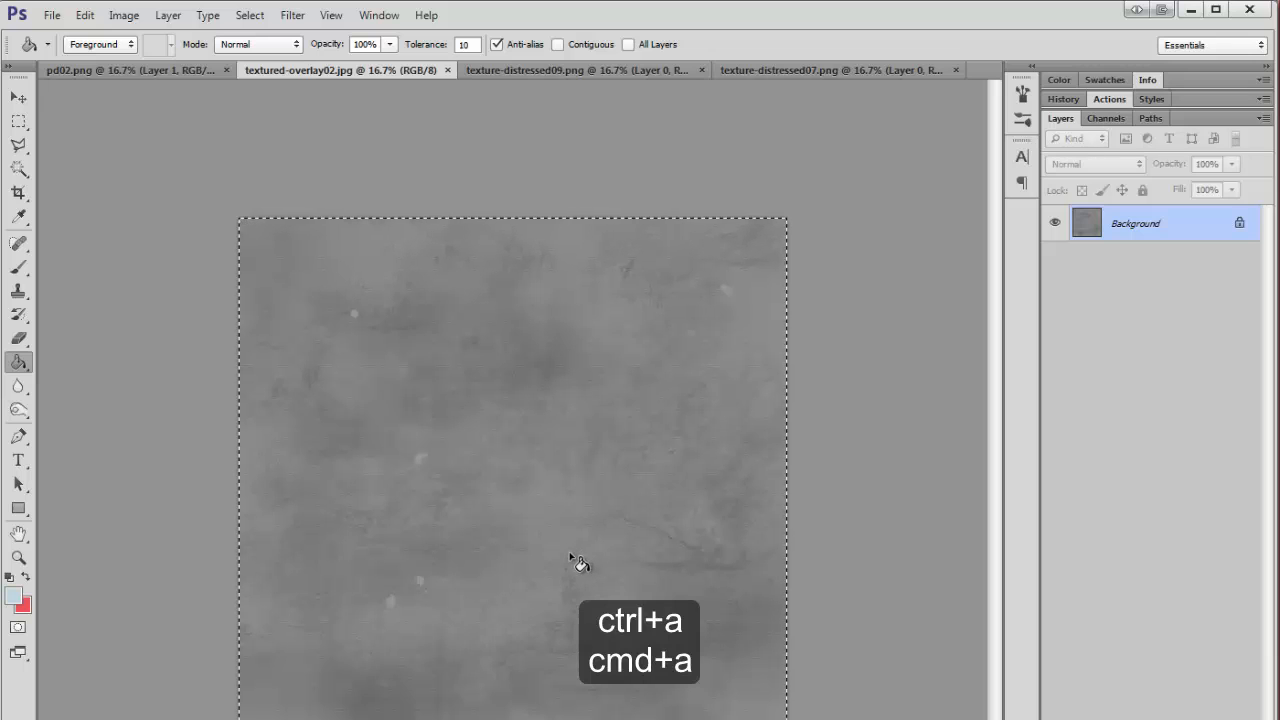
key(ctrl+c)
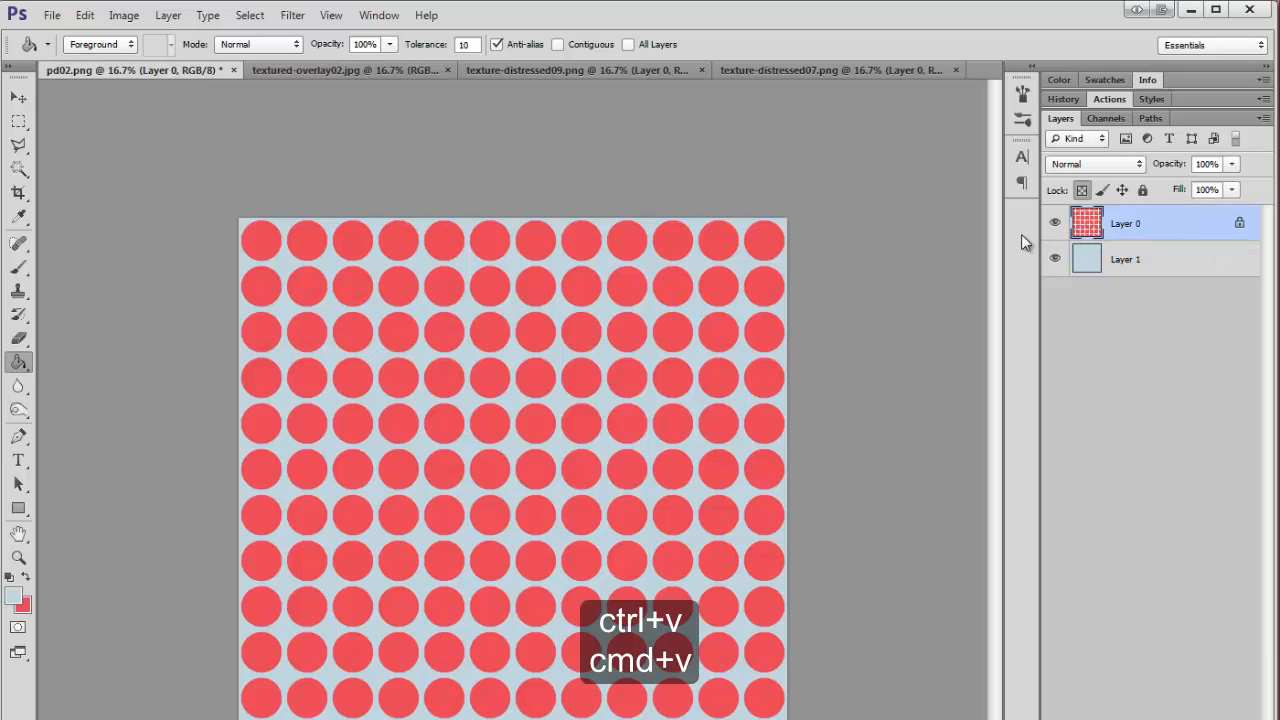
key(ctrl+v)
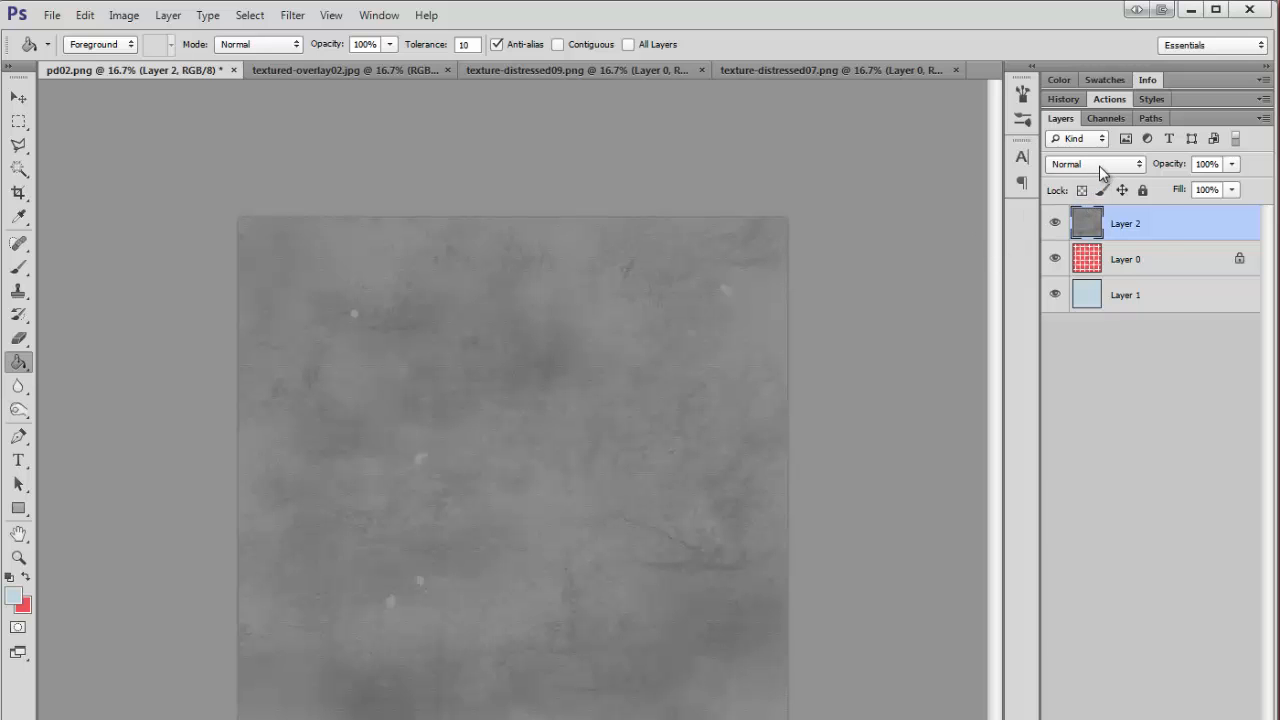
Step: Set Layer 2's blend mode to Overlay so the red dots show through with paper grain
click(1096, 164)
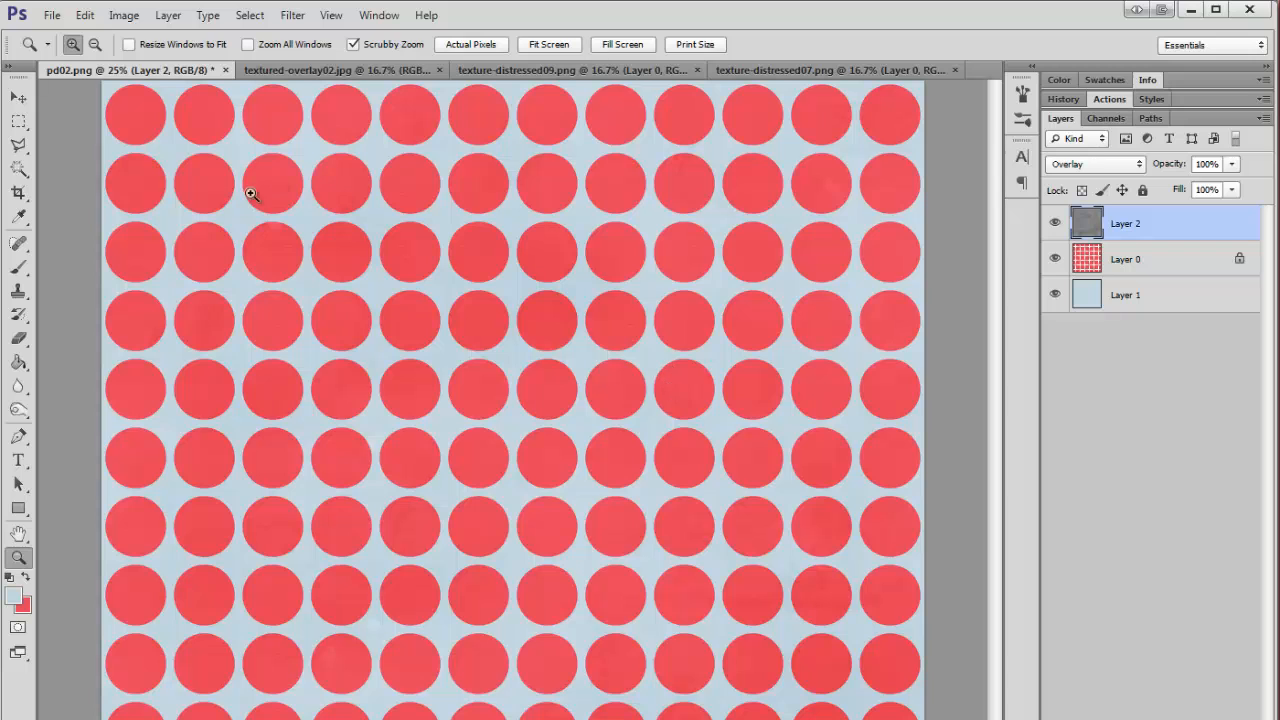
mouse_move(602, 118)
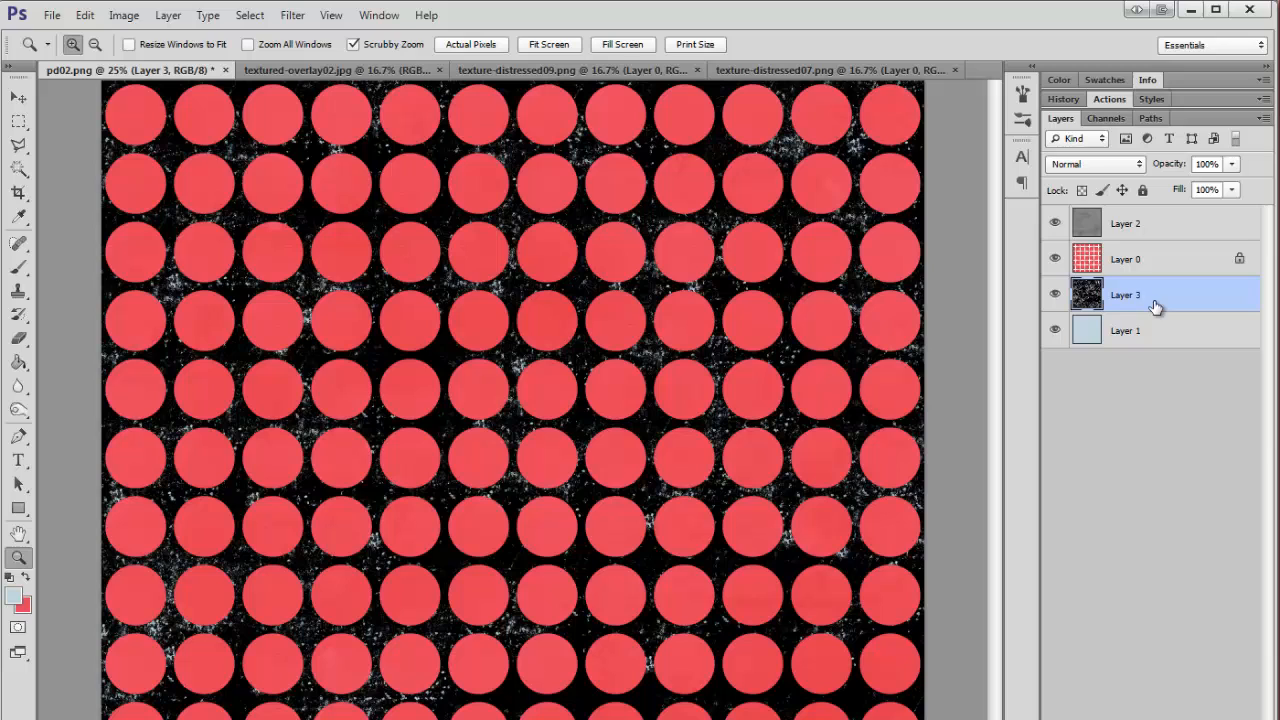
Step: Select the distressed texture Layer 3 beneath the dots to tint it light blue
click(1082, 190)
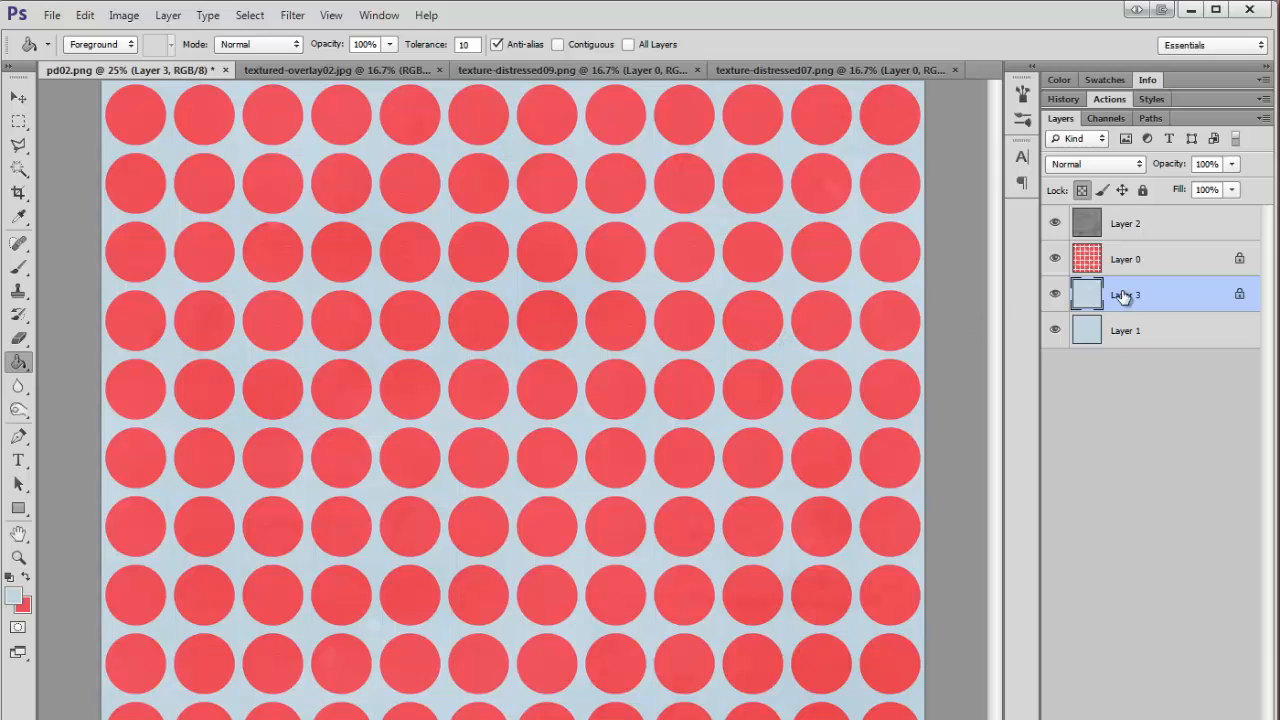
Step: Create a clipping mask so Layer 0's red dots are clipped to the distressed layer below
right_click(1124, 260)
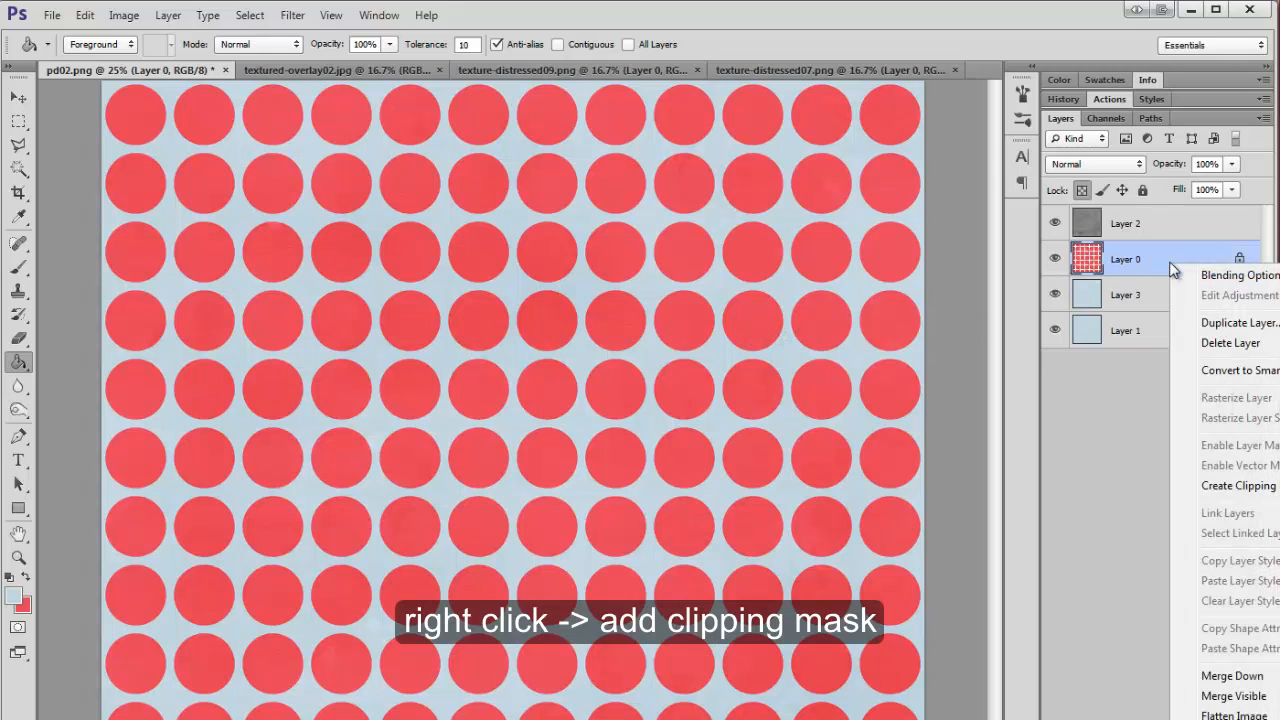
click(1238, 486)
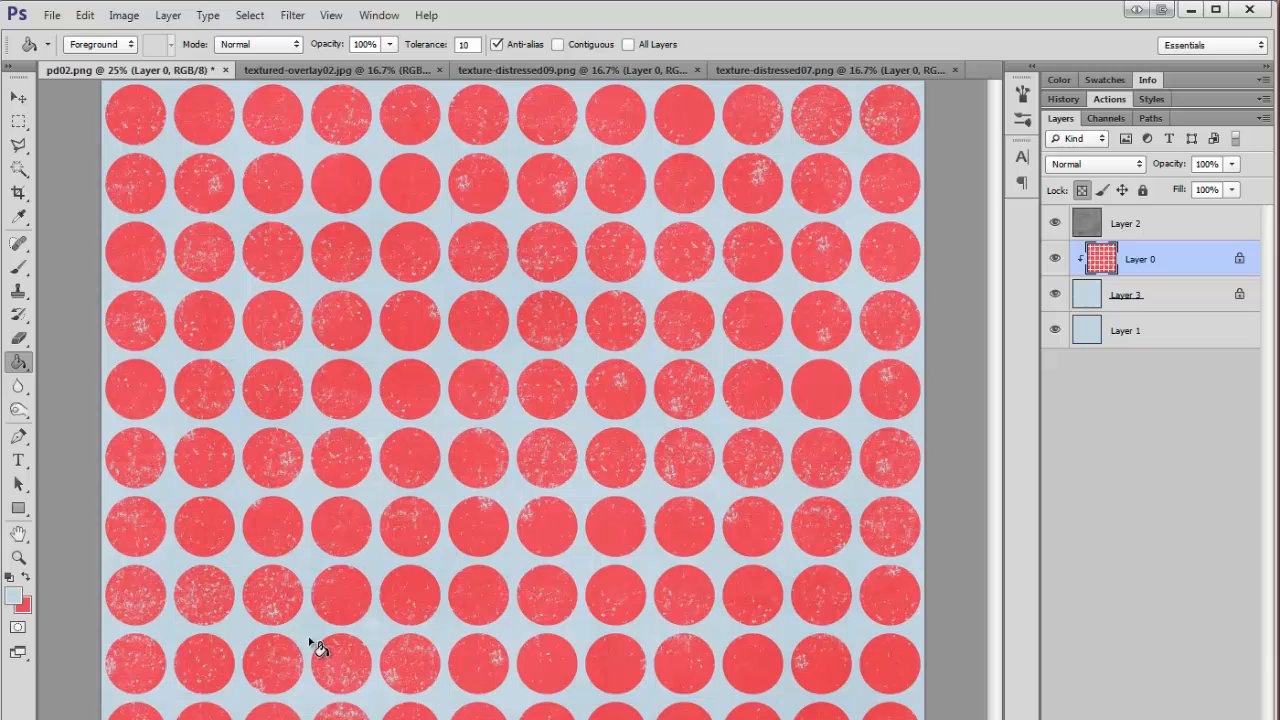
mouse_move(632, 380)
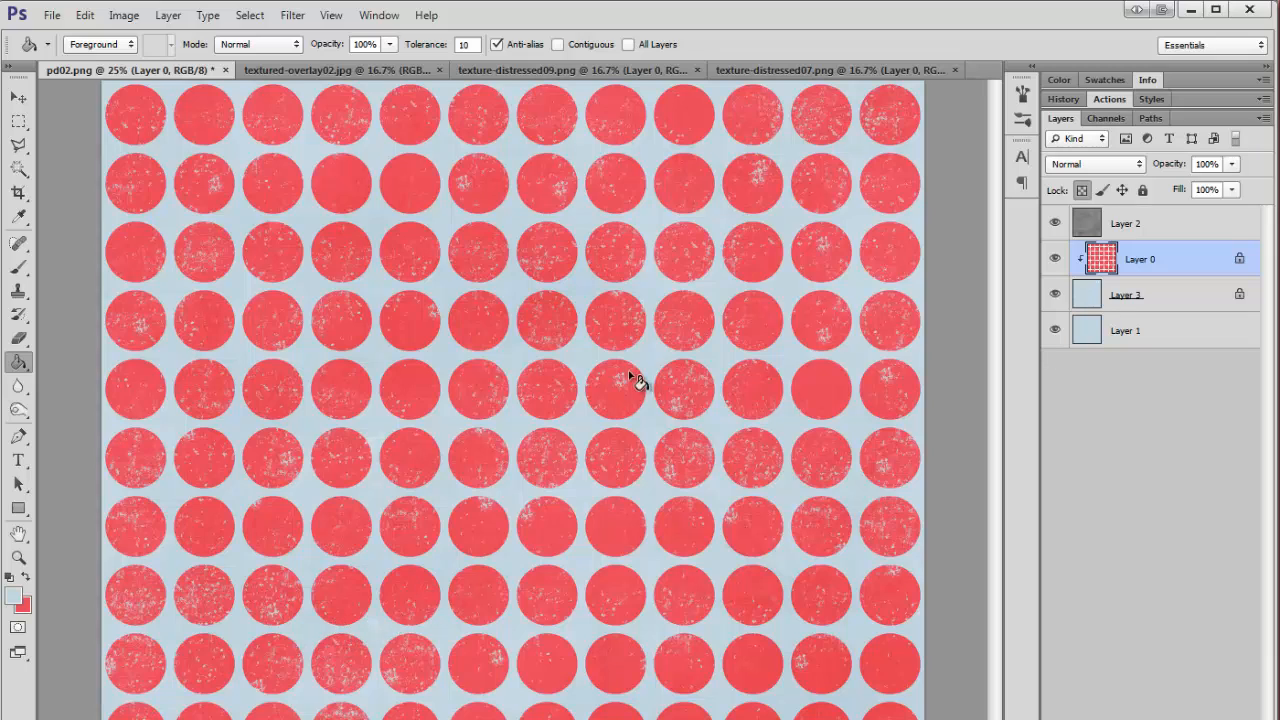
mouse_move(804, 78)
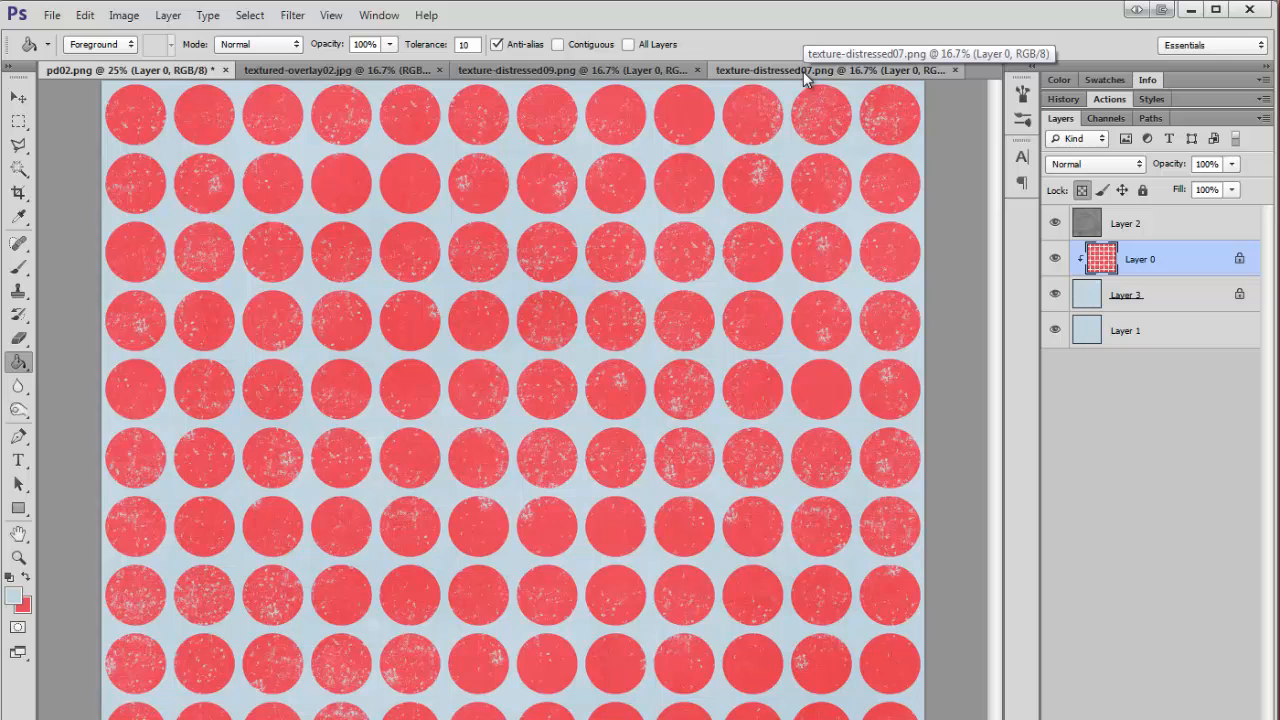
Step: Switch to the texture-distressed07 file to copy the heavier distressed texture
click(820, 70)
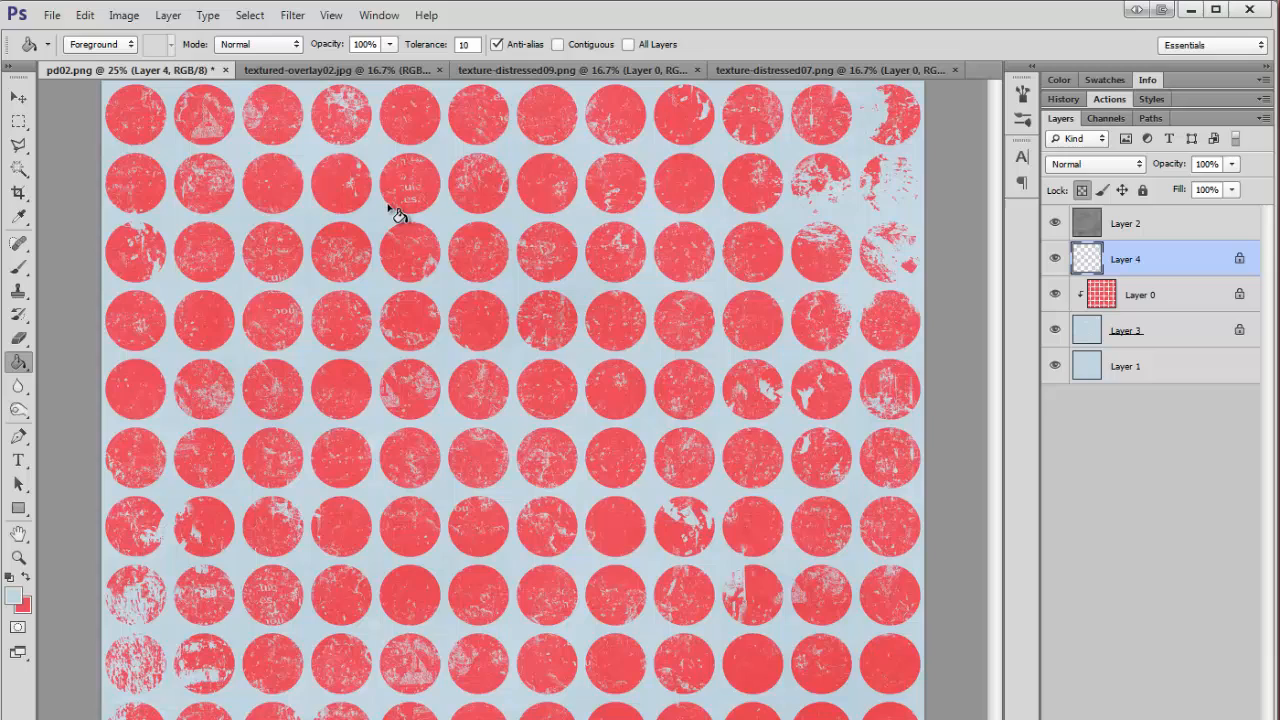
mouse_move(388, 206)
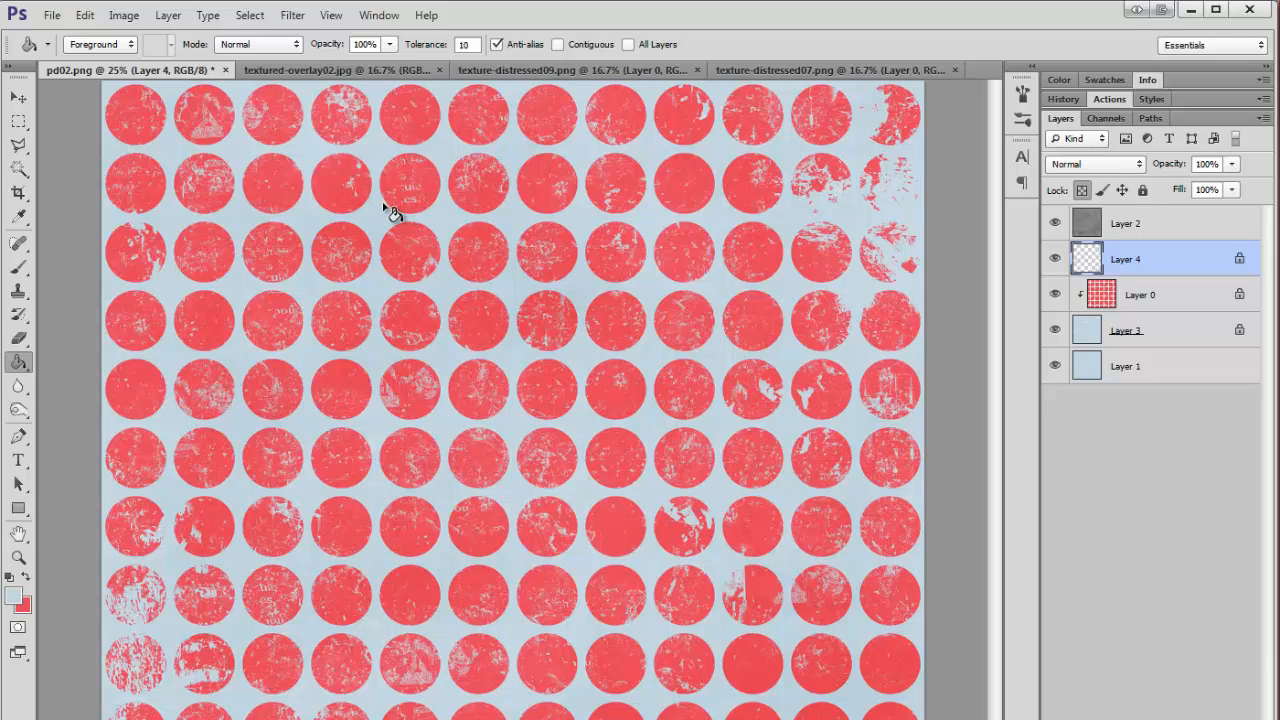
mouse_move(662, 276)
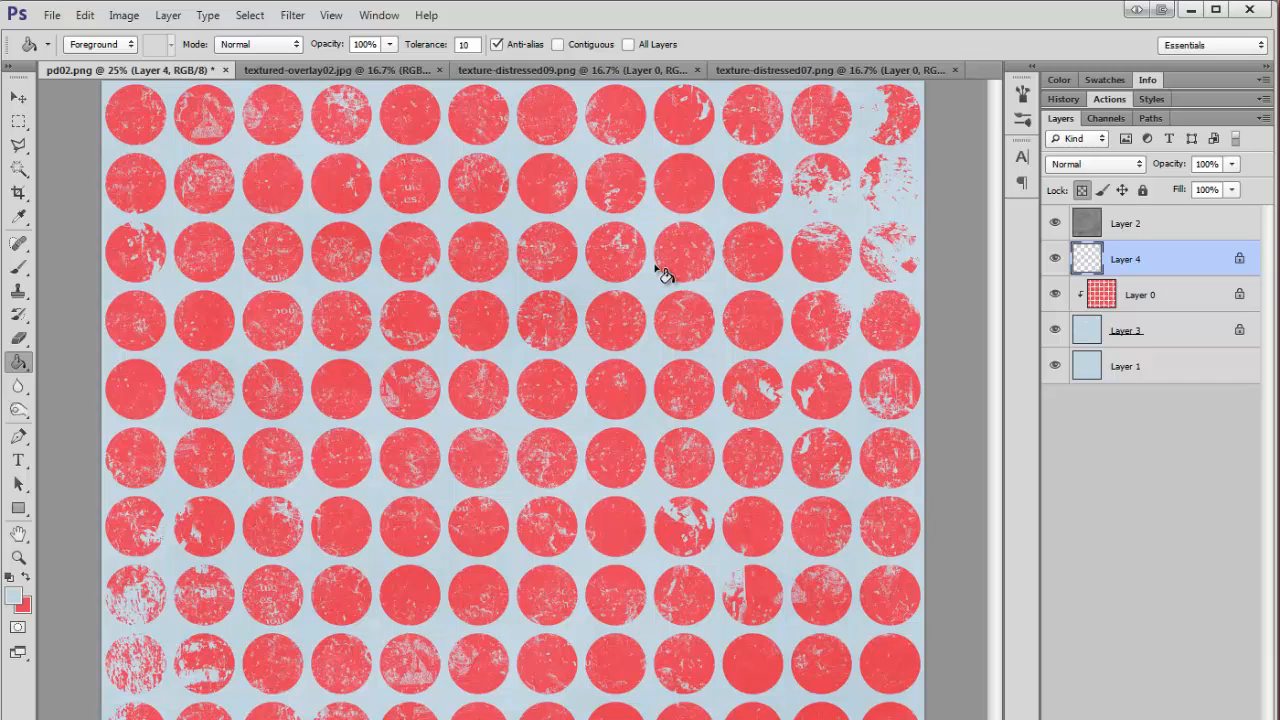
mouse_move(652, 256)
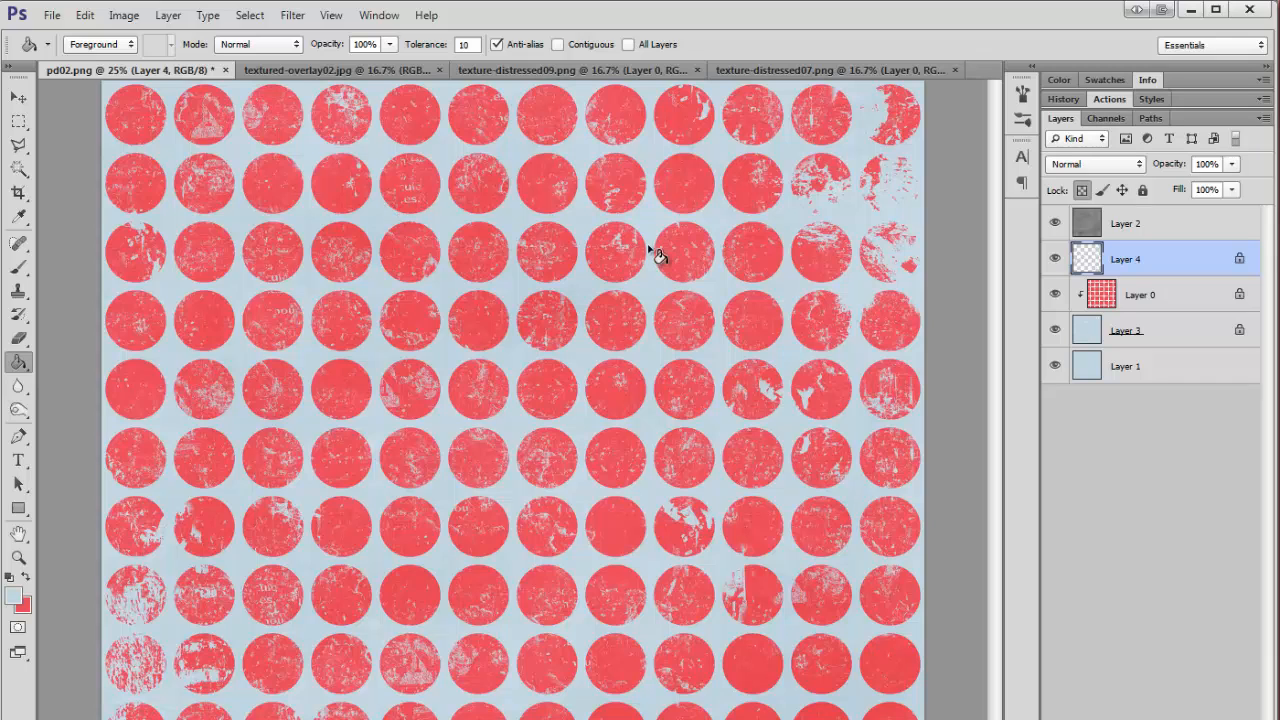
mouse_move(1032, 364)
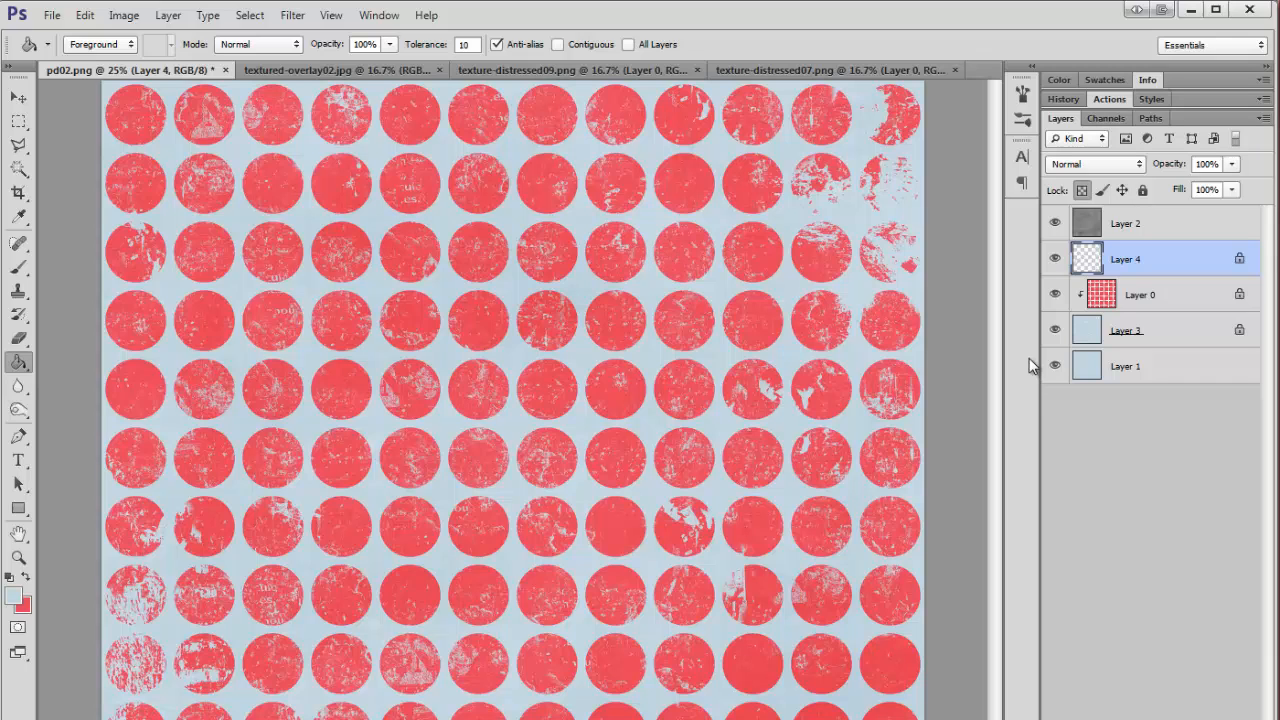